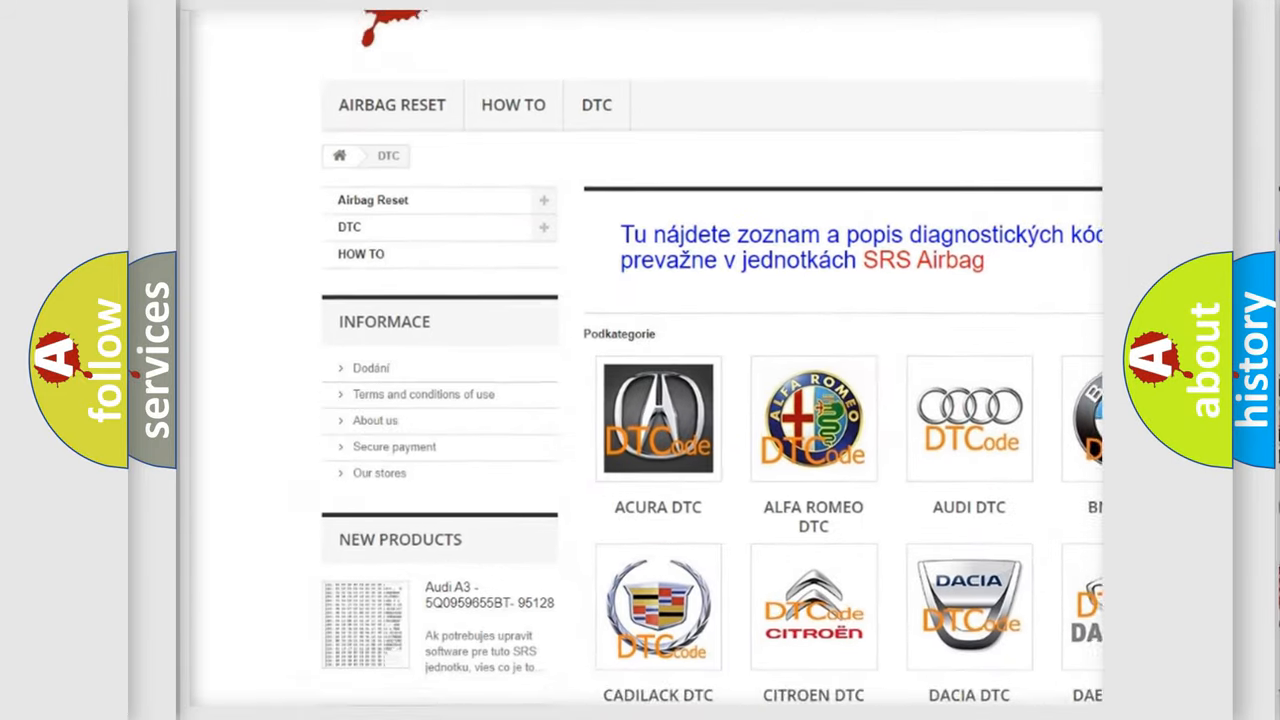
{"action": "scroll", "scroll_direction": "down", "scroll_amount": 3}
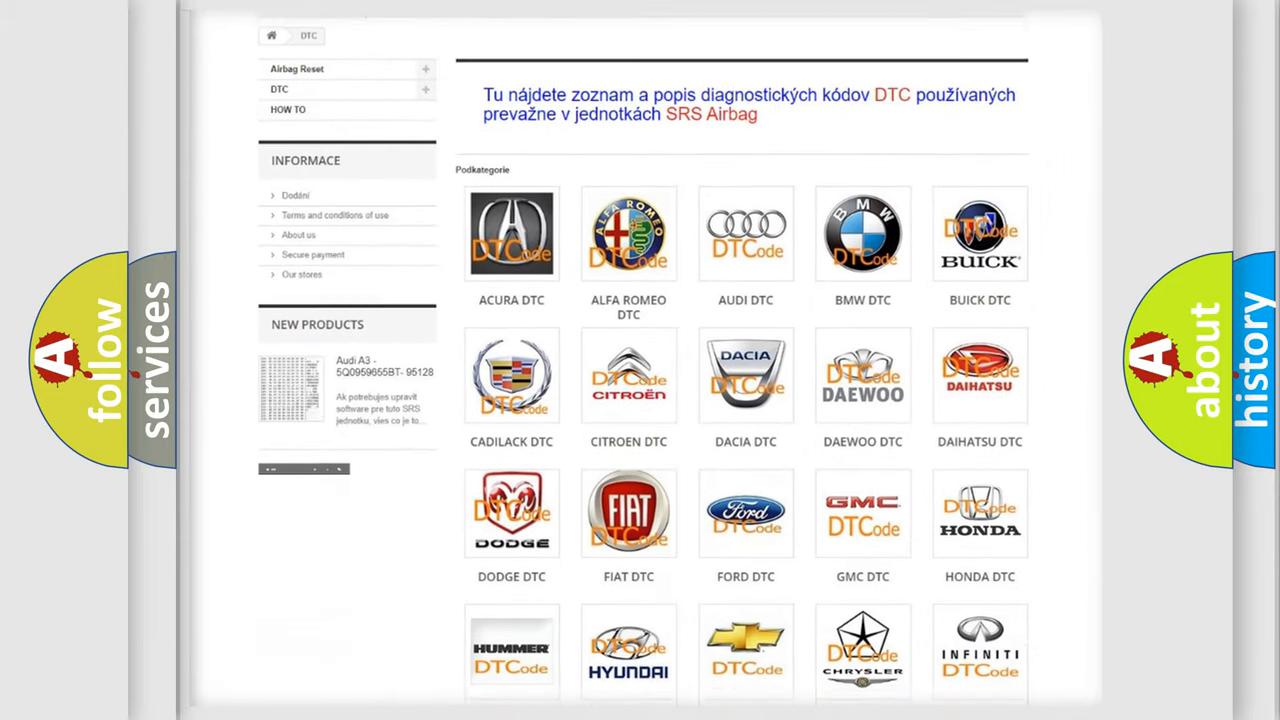
{"action": "scroll", "scroll_direction": "down", "scroll_amount": 3}
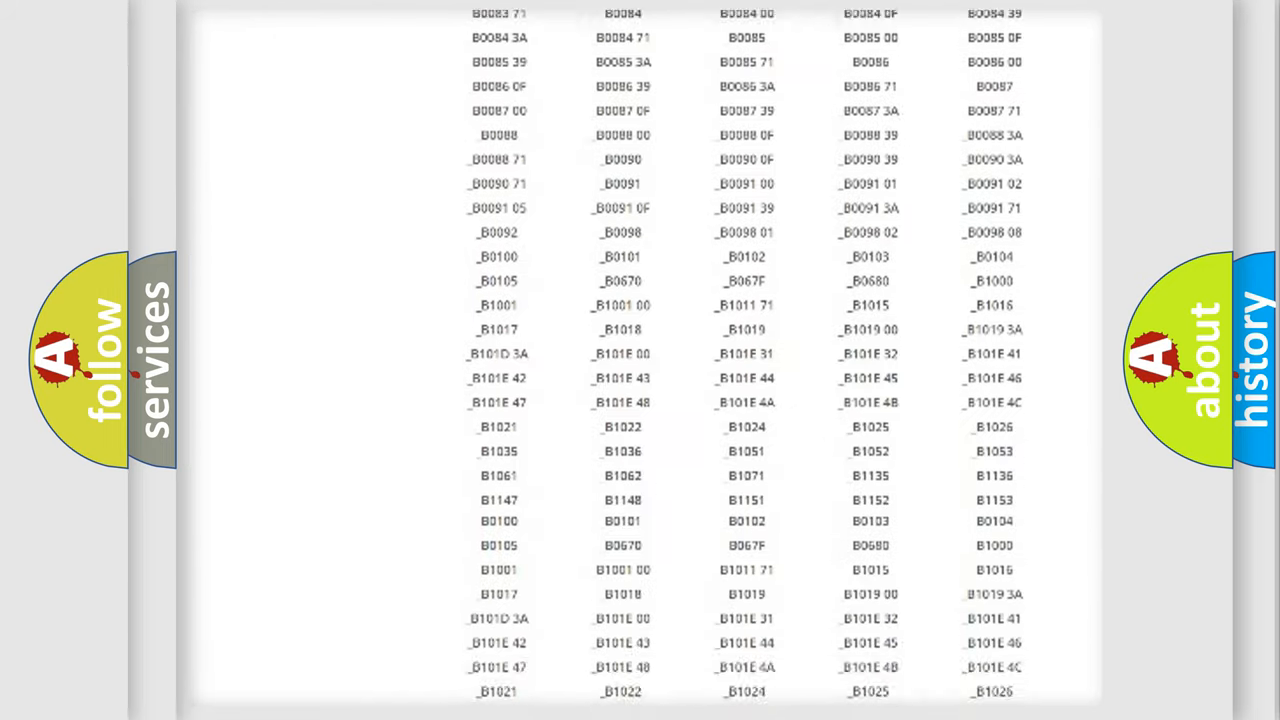
{"action": "scroll", "scroll_direction": "down", "scroll_amount": 3}
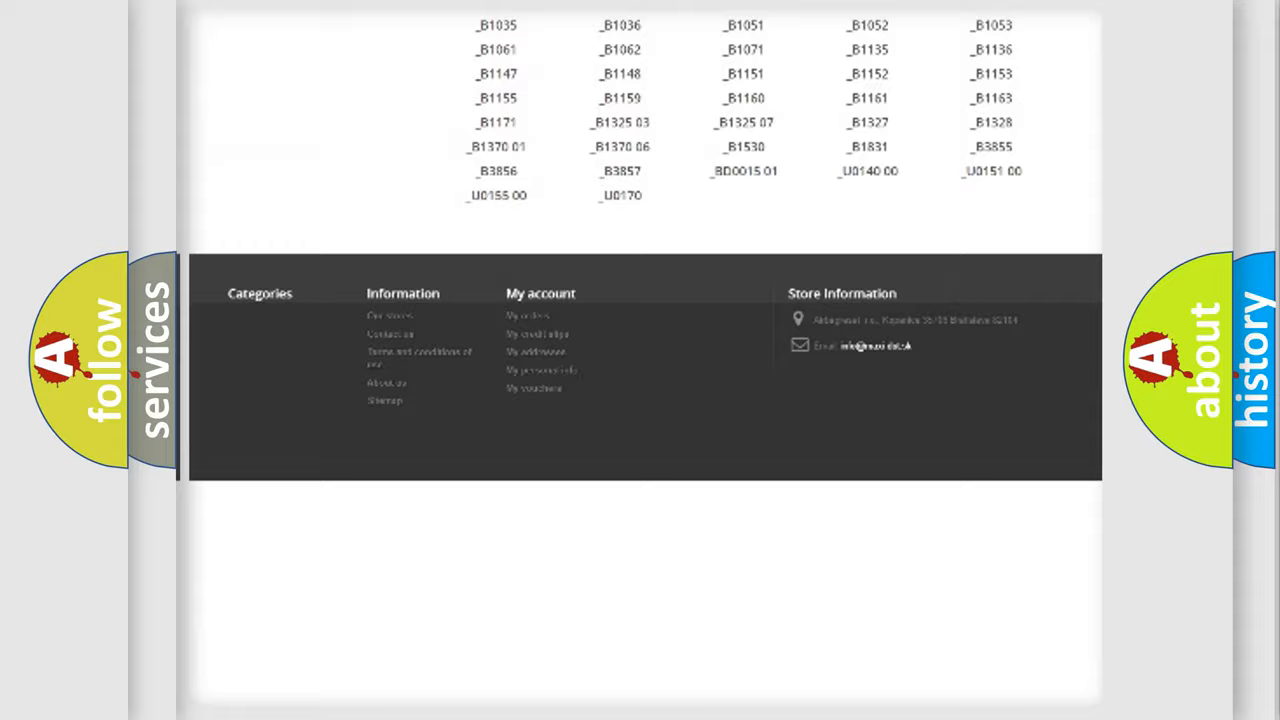
{"action": "scroll", "scroll_direction": "up", "scroll_amount": 3}
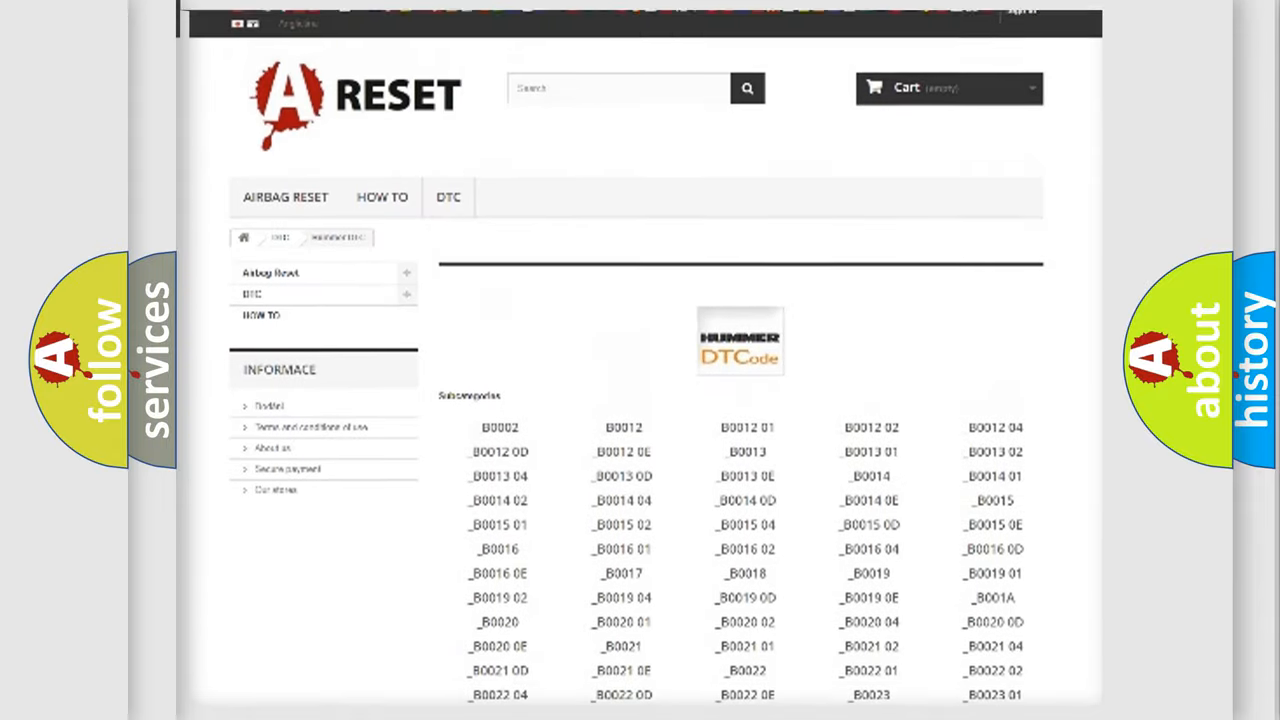